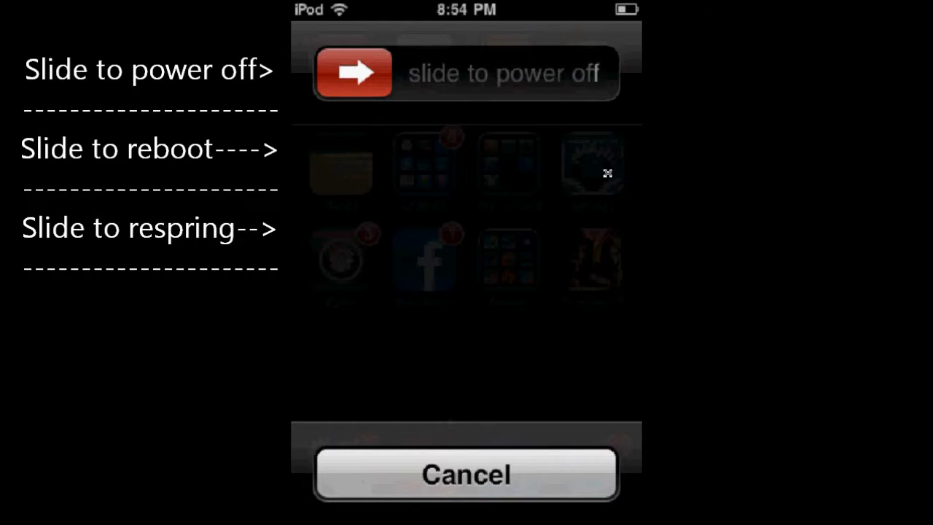
Step: Cancel the power-off screen and launch Cydia from the home screen
click(467, 474)
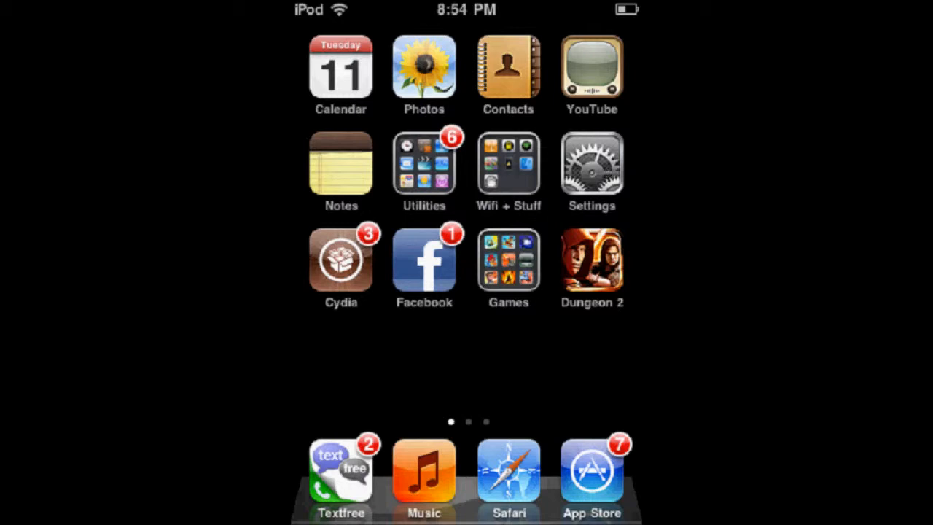
click(341, 262)
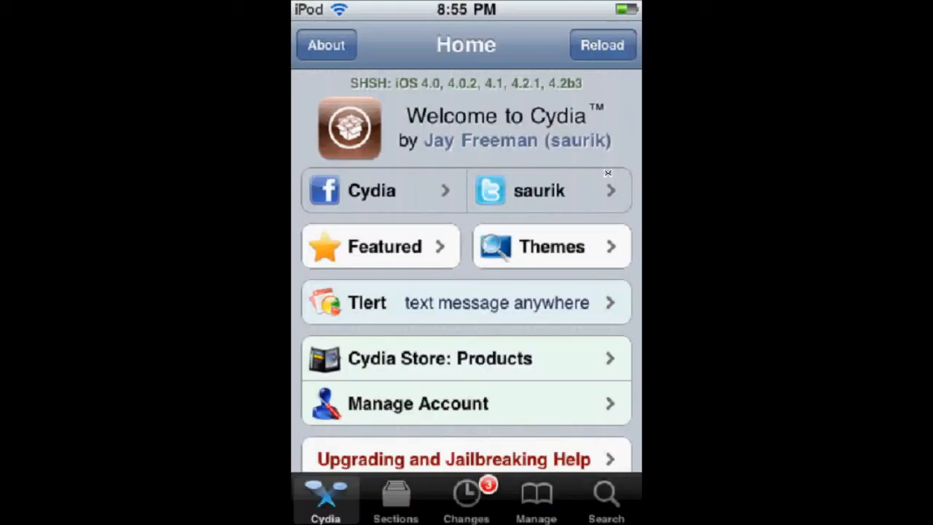
Step: Review the Sources list (insanelyi, iHacksRepo) via Manage, then search for 'Gpower pro'
click(536, 499)
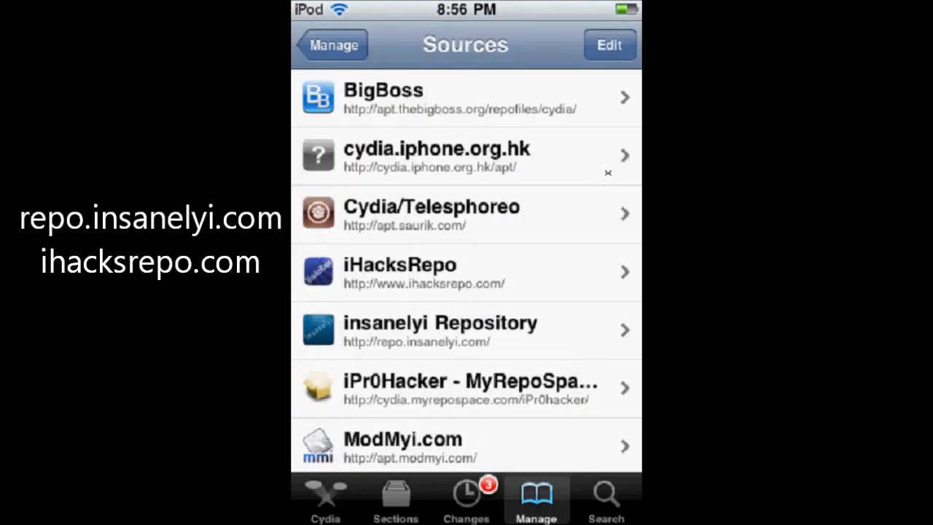
click(466, 272)
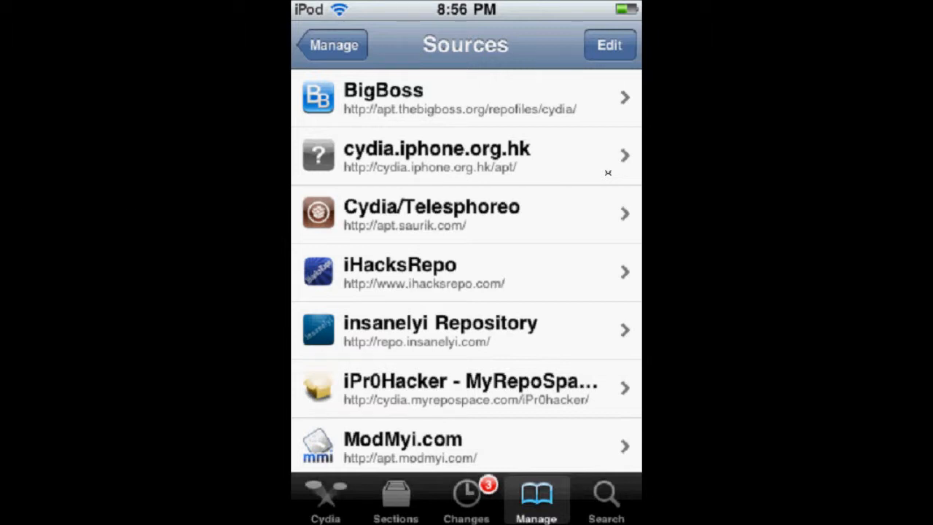
click(606, 498)
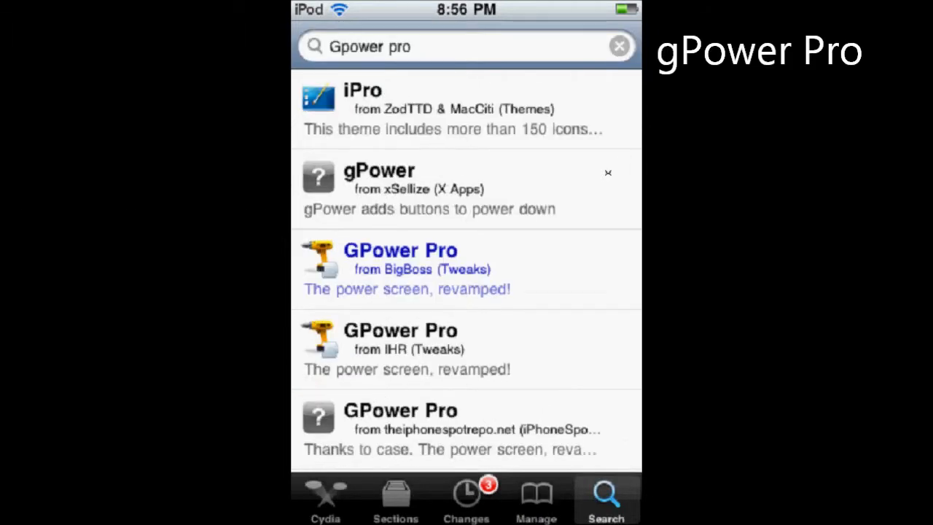
Step: Open the GPower Pro 3.0-1 package by John Heaton from the BigBoss/iHacksRepo result
click(466, 348)
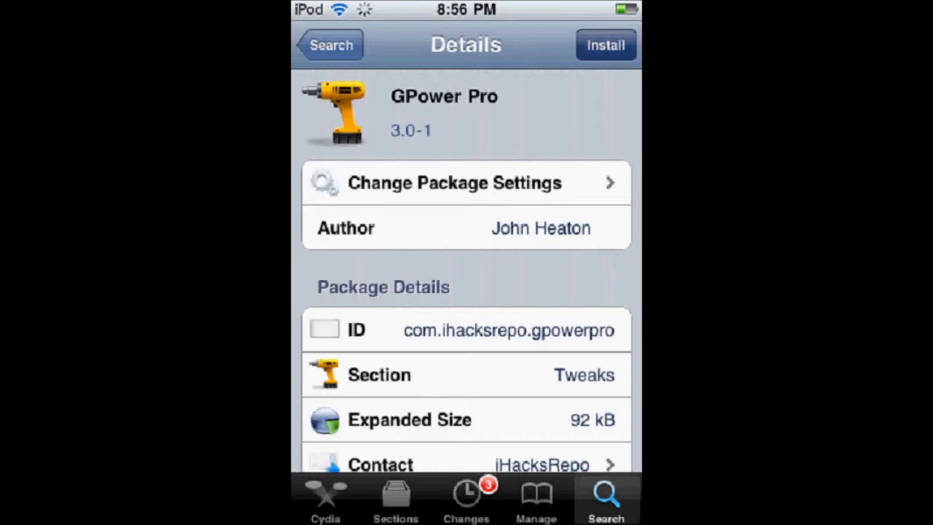
Step: Install GPower Pro with Activator, check the new three-slider power screen, then cancel back to the home screen
click(606, 44)
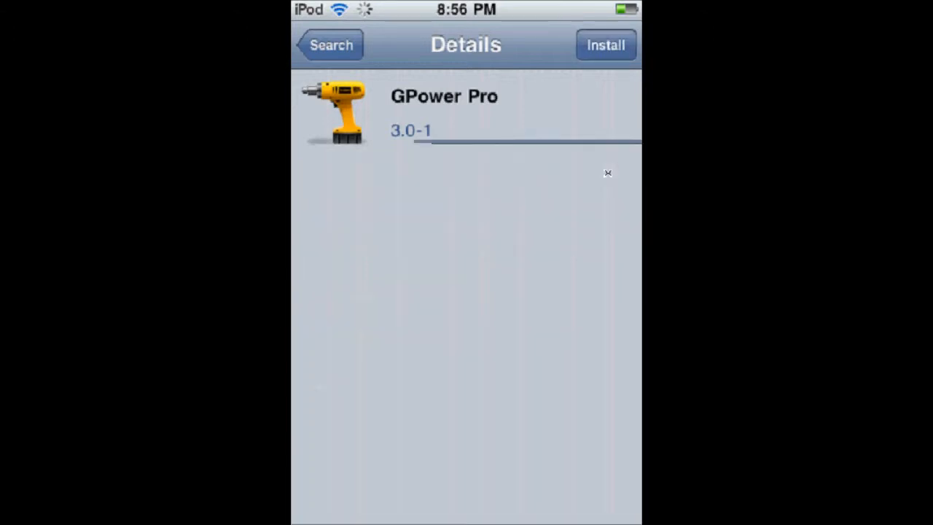
click(605, 44)
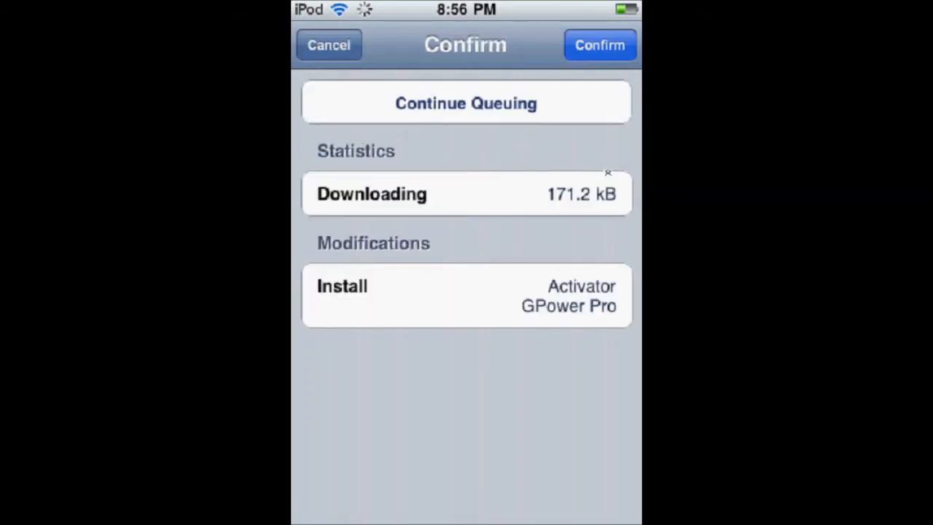
click(600, 44)
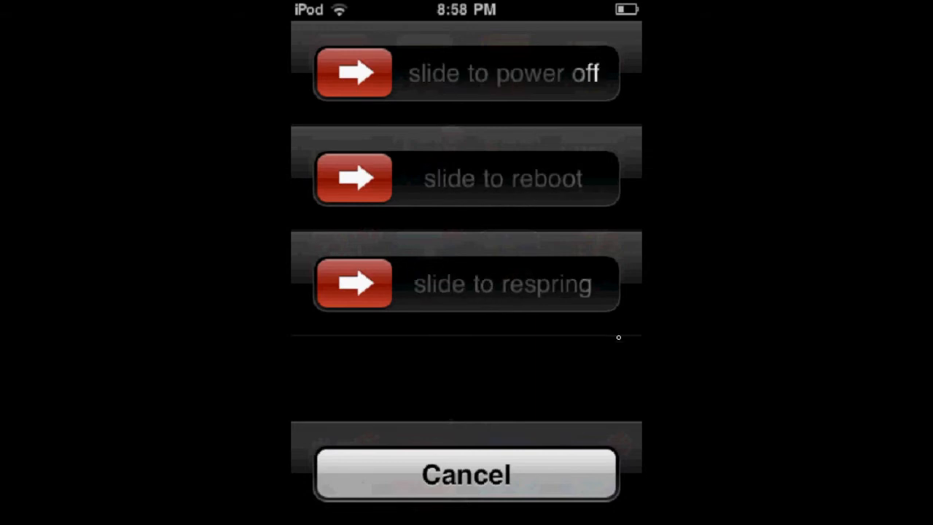
click(466, 474)
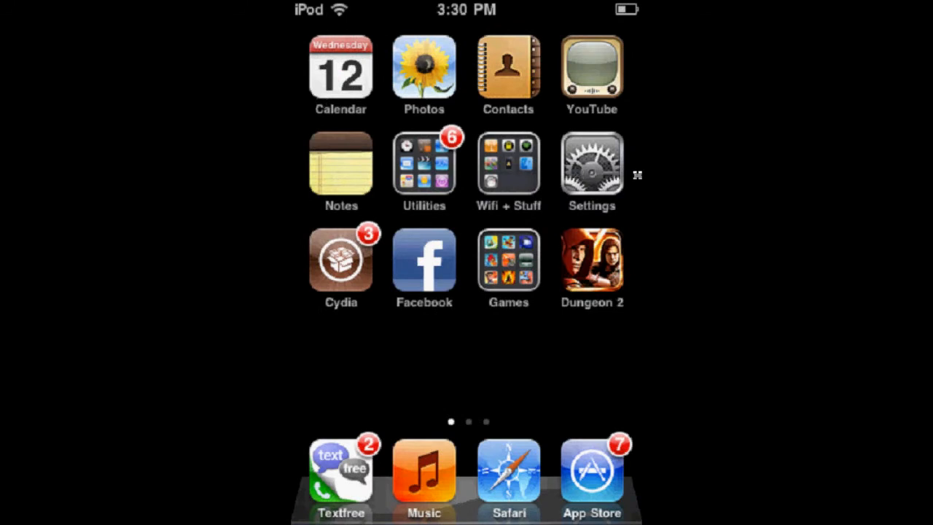